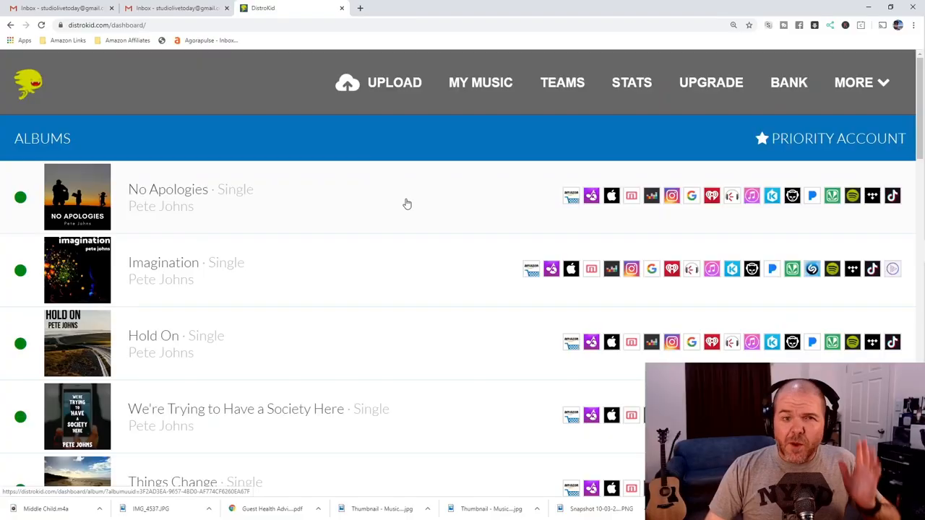
pyautogui.moveTo(324, 211)
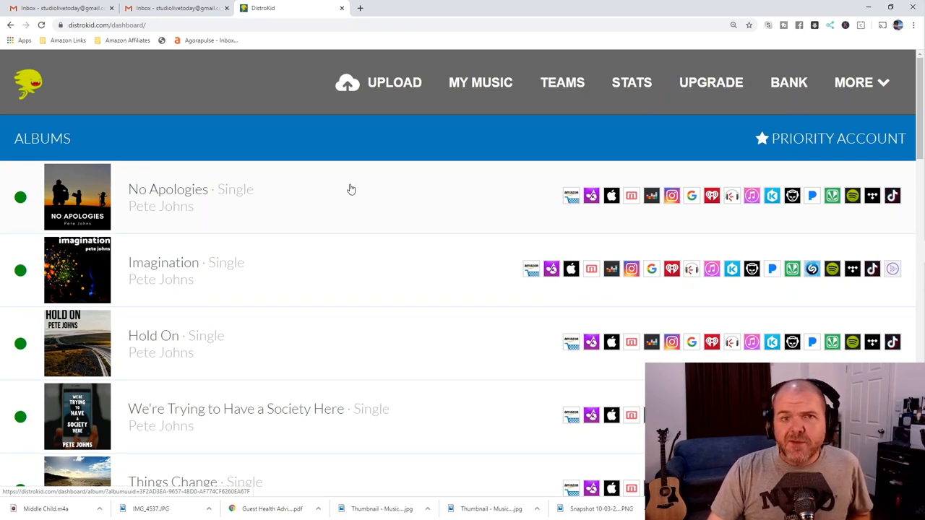
pyautogui.moveTo(462, 339)
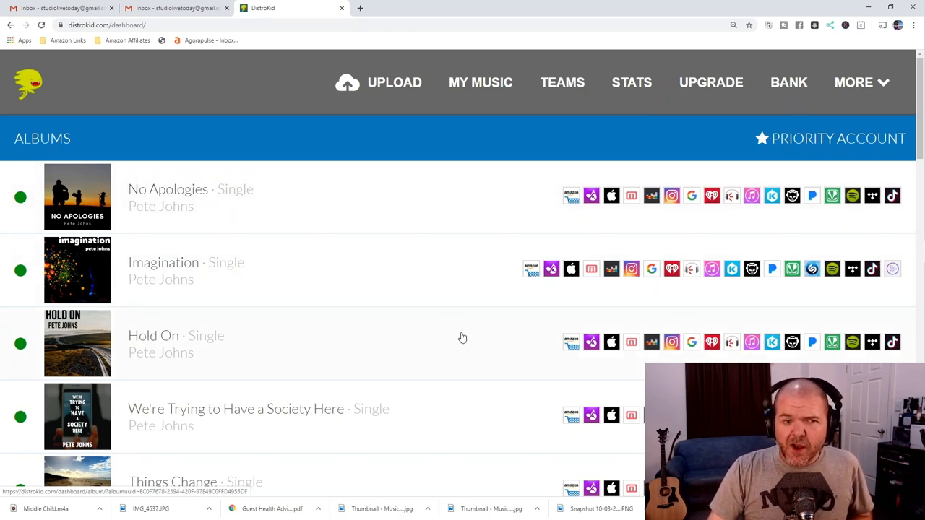
pyautogui.moveTo(386, 340)
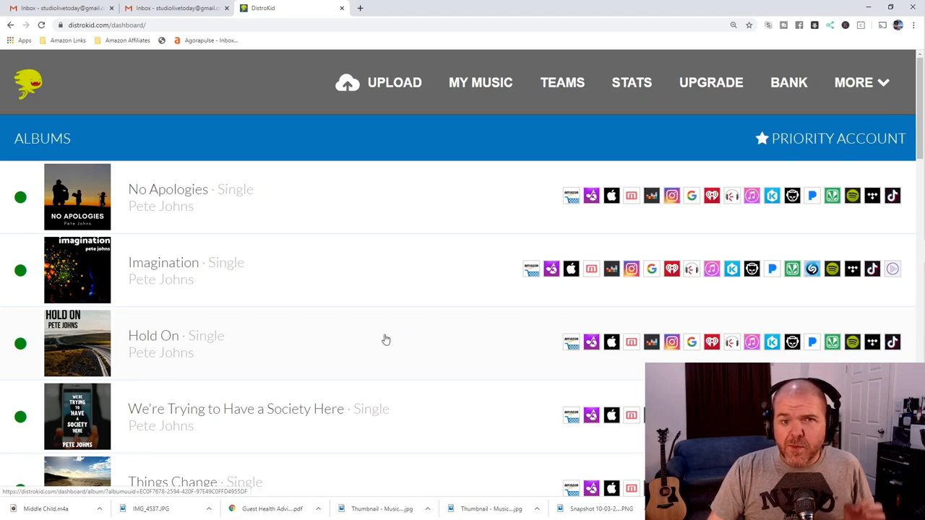
pyautogui.moveTo(180, 344)
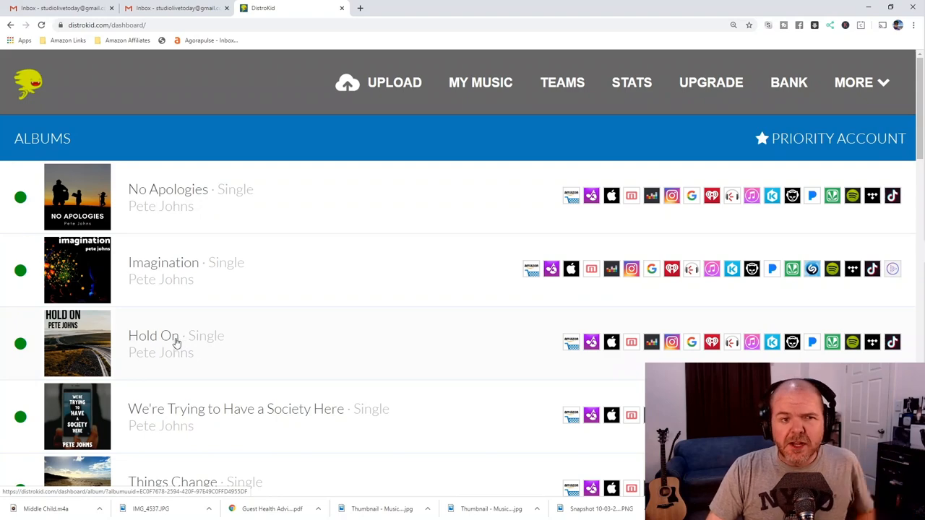
# - Bring up the Hold On single's page, review its DK UPC and song ISRC, then start editing the release
pyautogui.click(153, 336)
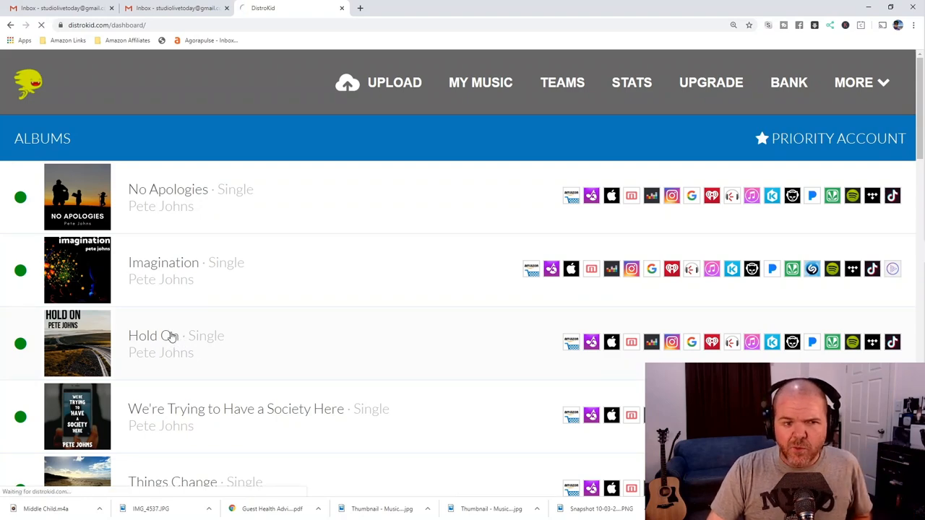
pyautogui.click(152, 335)
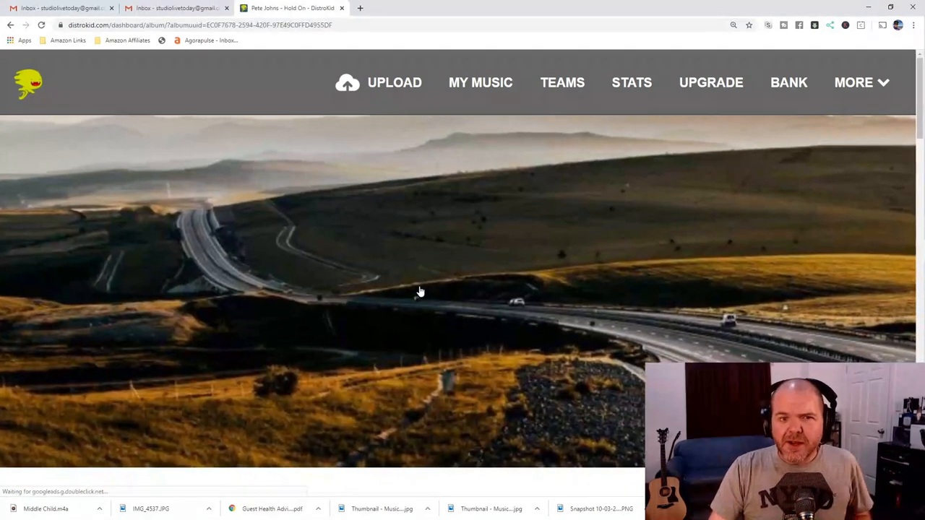
pyautogui.scroll(-3)
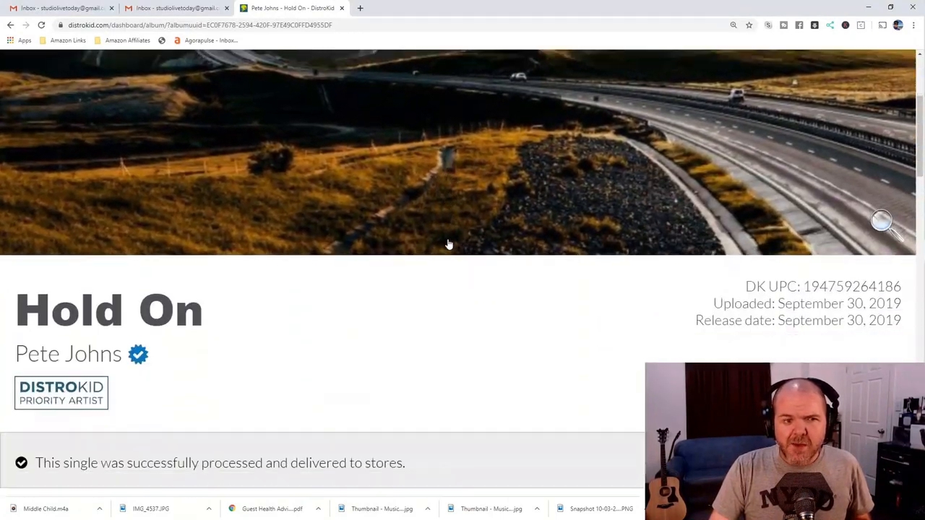
pyautogui.scroll(-3)
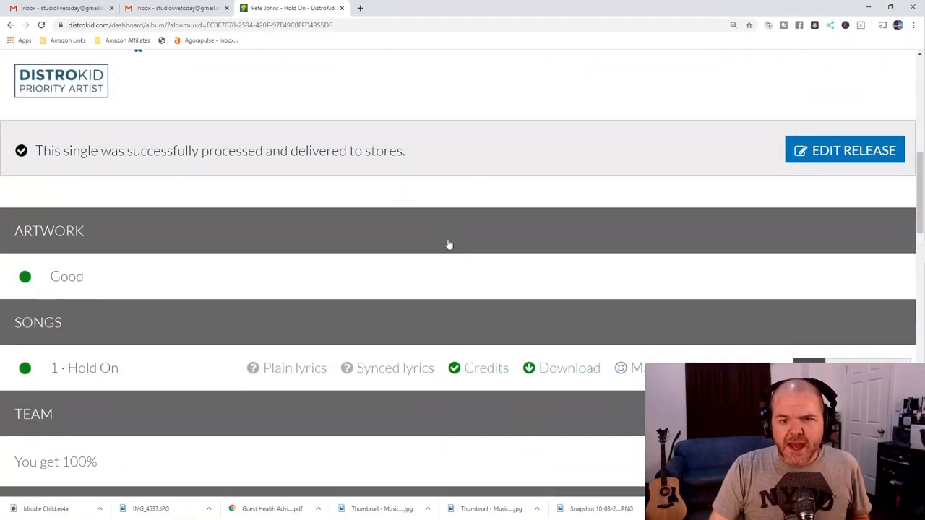
pyautogui.scroll(-3)
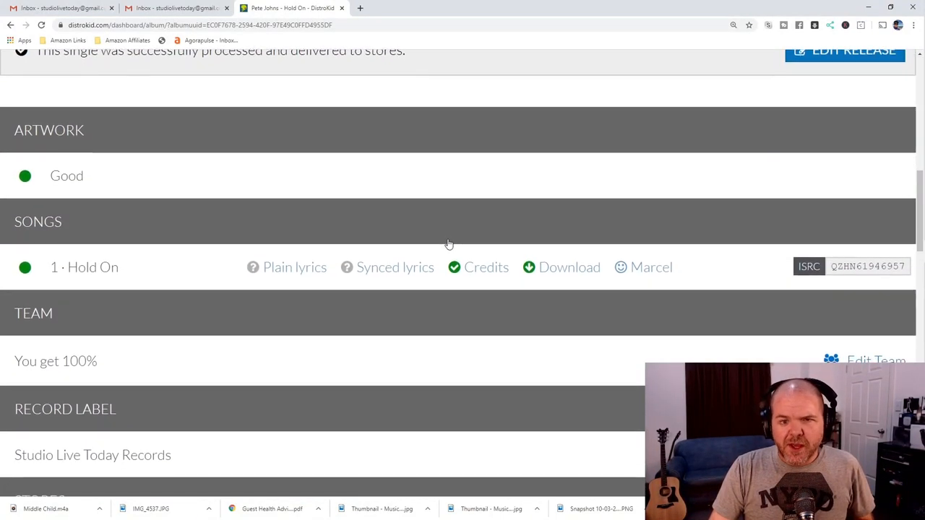
pyautogui.scroll(3)
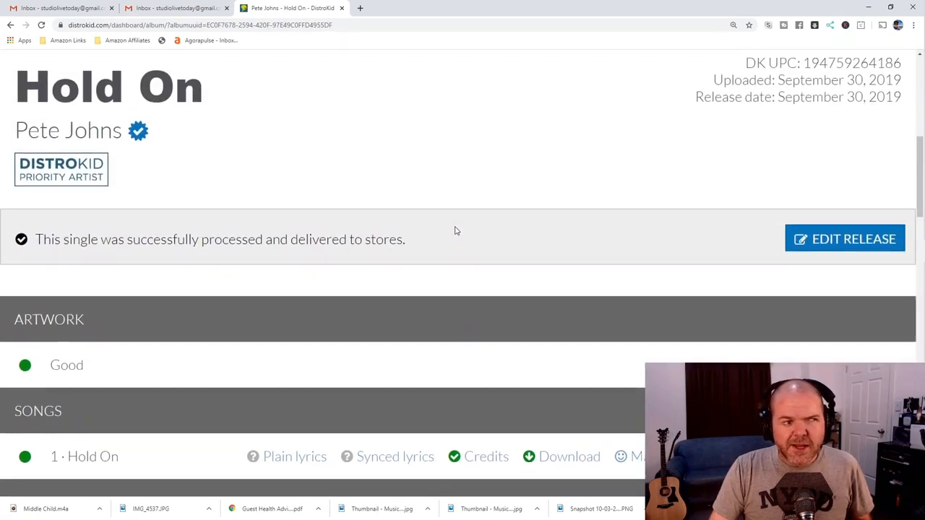
pyautogui.click(844, 239)
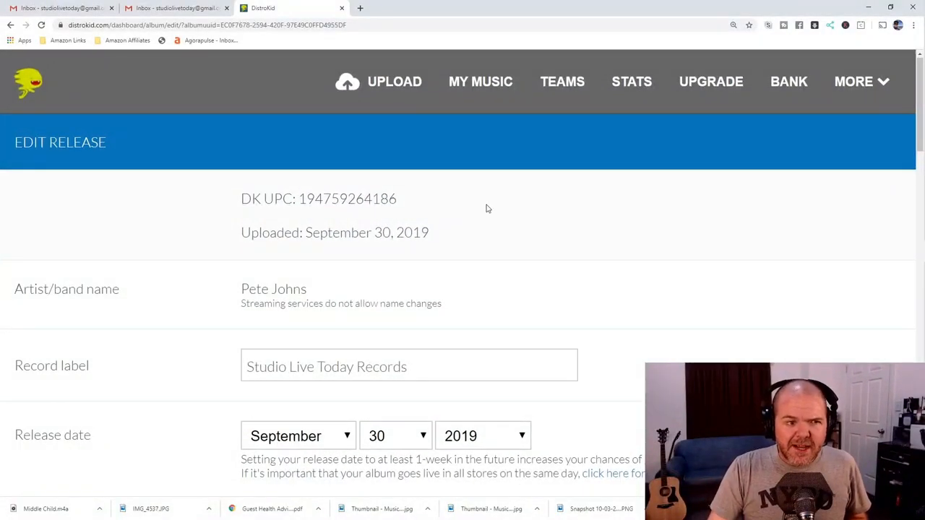
# - Scroll the Hold On edit form down past the title, explicit-lyrics and preview-clip settings toward the removal link
pyautogui.scroll(-3)
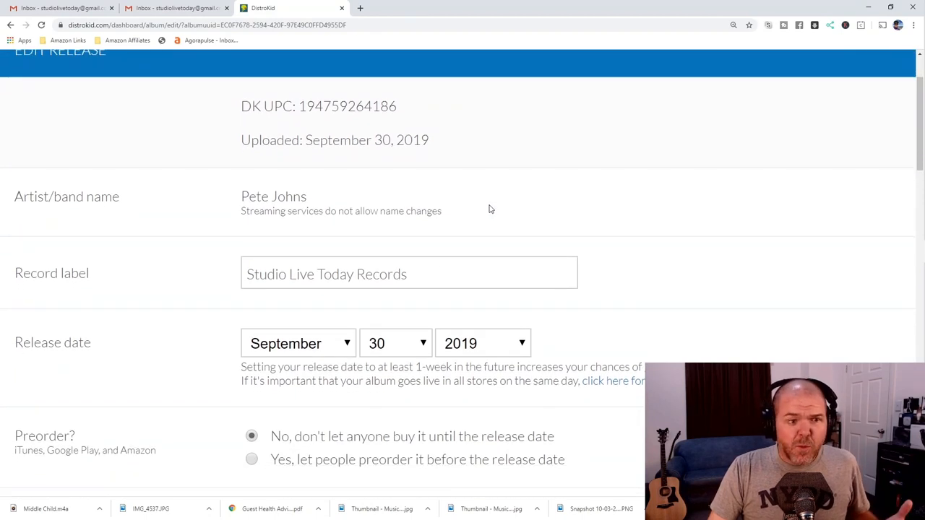
pyautogui.scroll(-3)
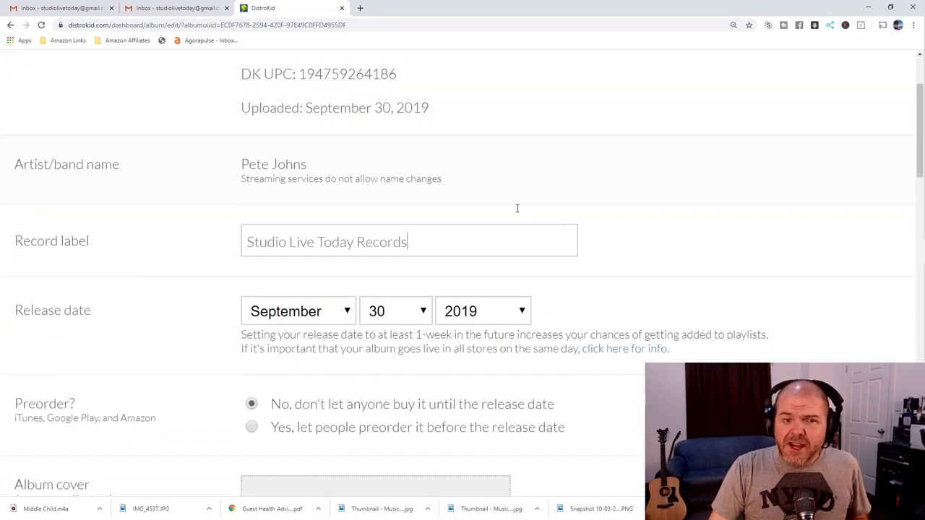
pyautogui.scroll(-3)
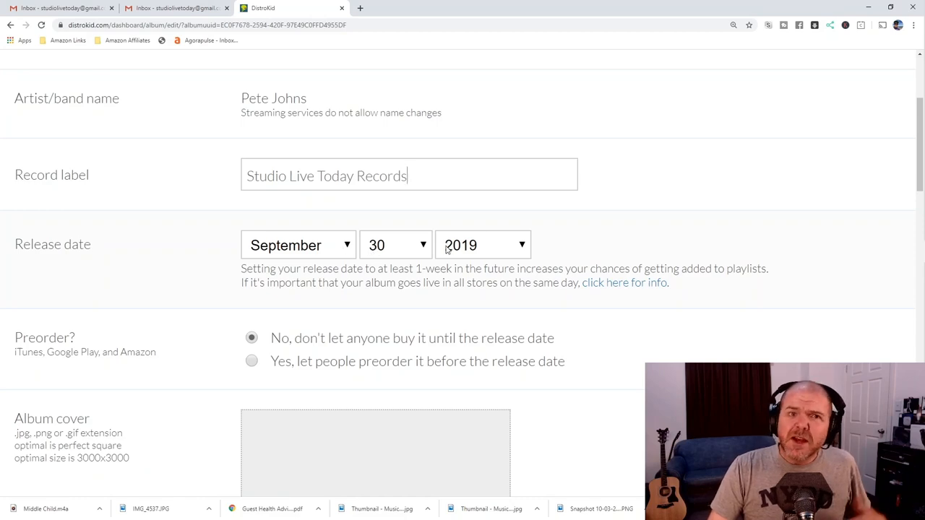
pyautogui.scroll(-3)
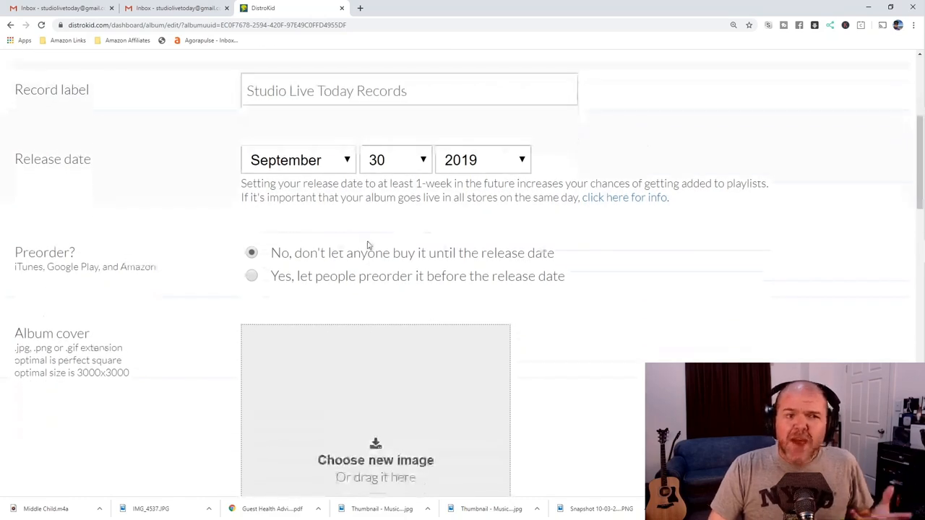
pyautogui.scroll(-3)
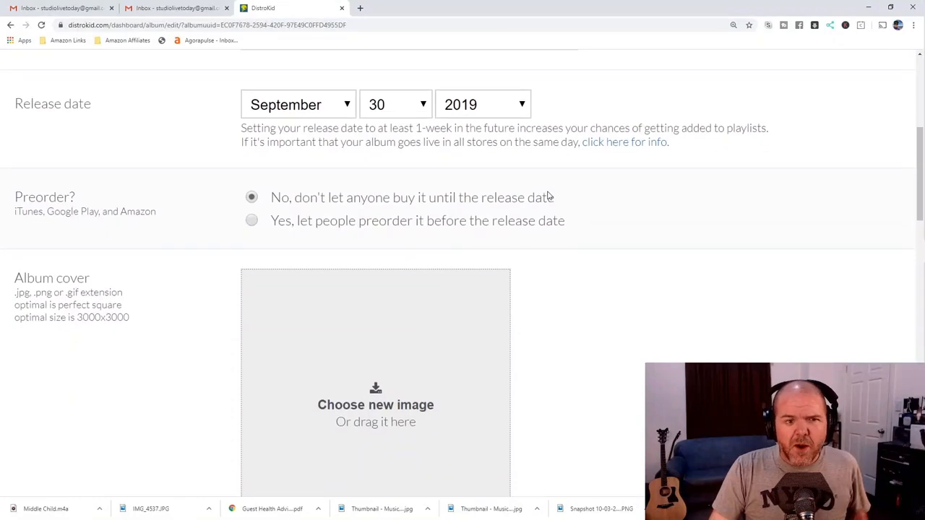
pyautogui.scroll(-3)
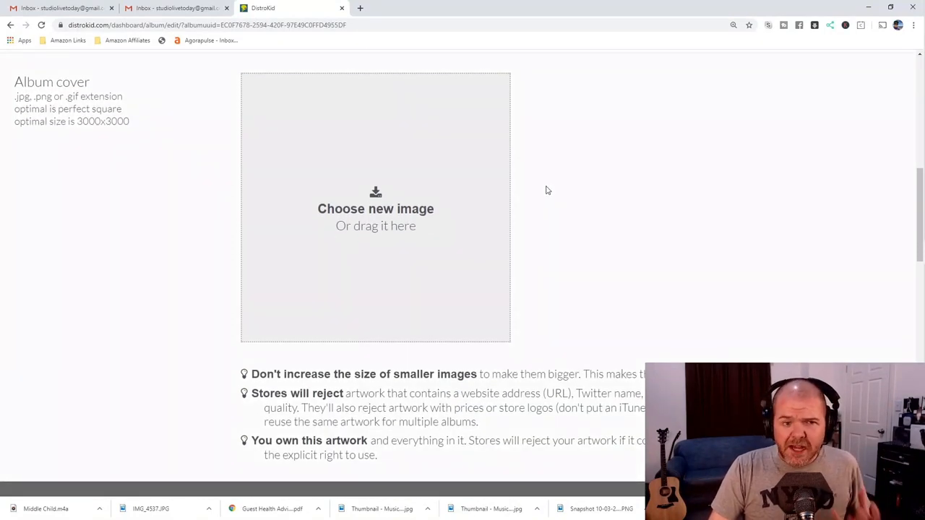
pyautogui.scroll(-3)
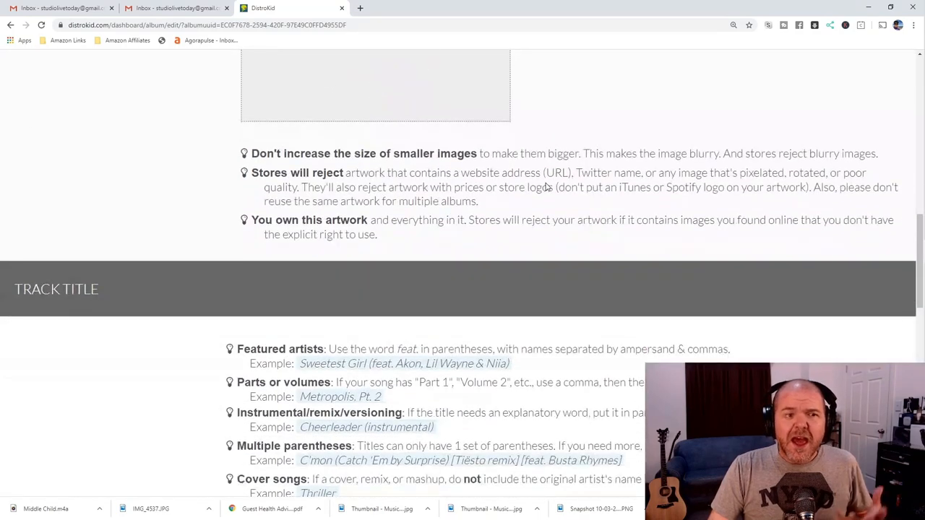
pyautogui.scroll(-3)
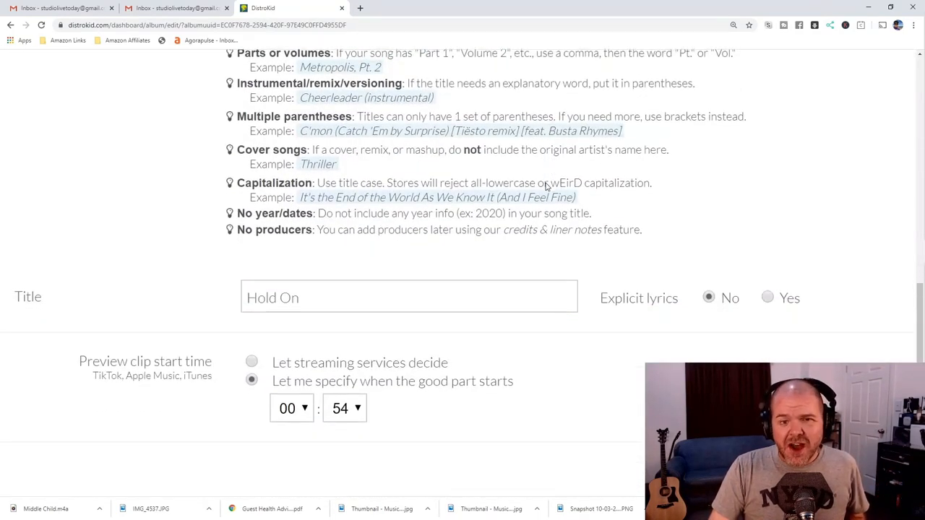
pyautogui.scroll(-3)
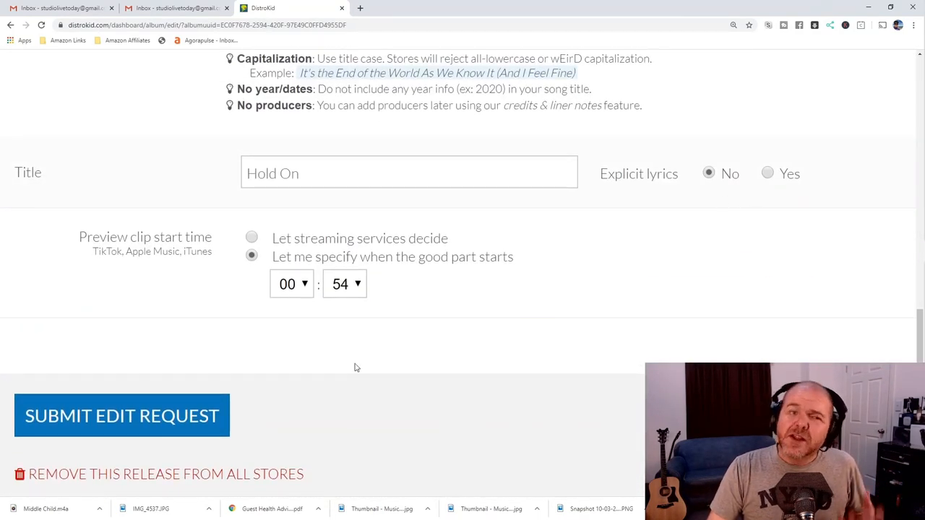
pyautogui.scroll(-3)
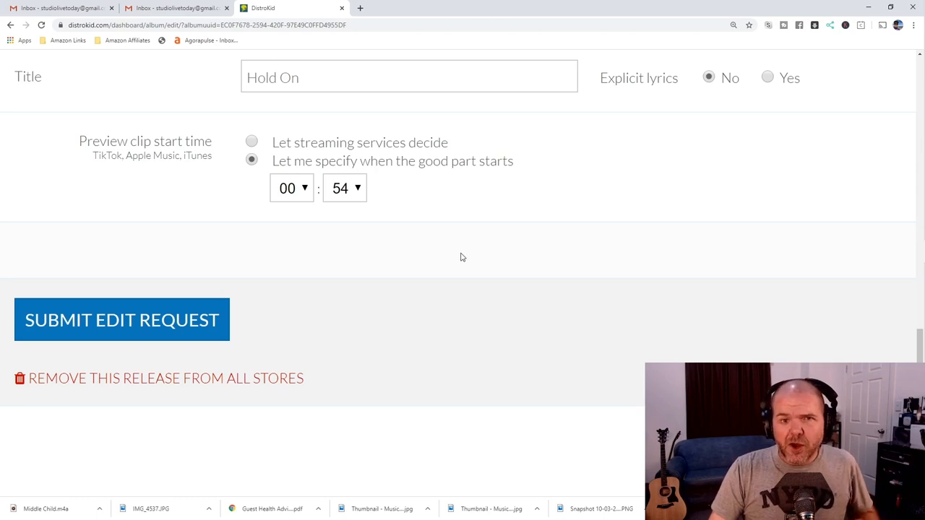
pyautogui.moveTo(457, 253)
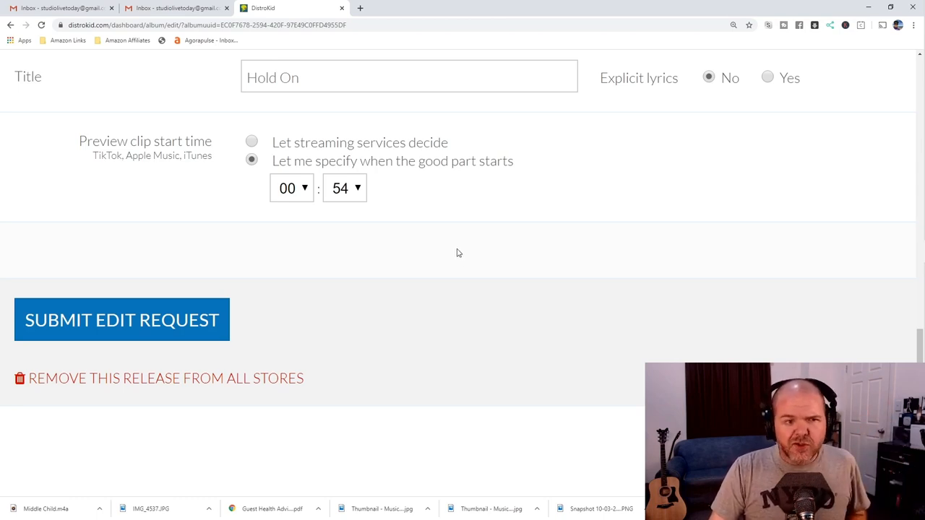
pyautogui.moveTo(118, 379)
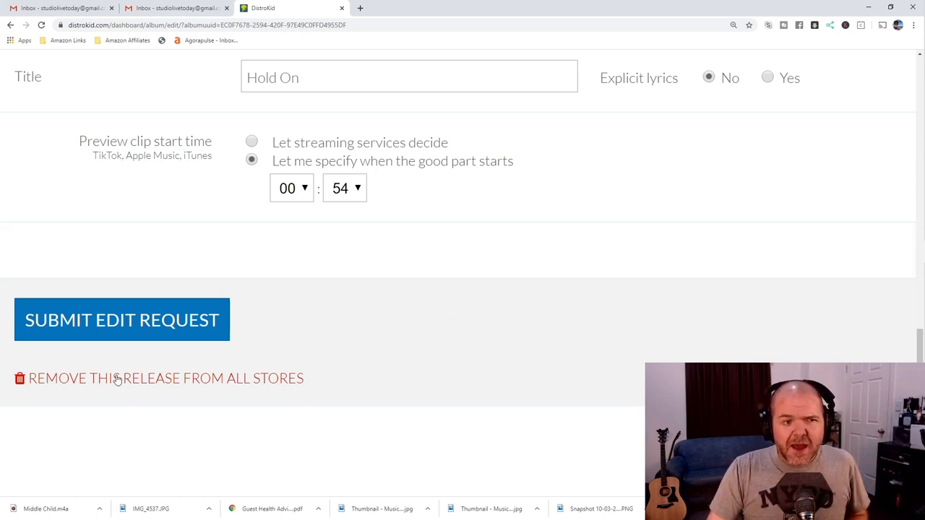
pyautogui.moveTo(260, 382)
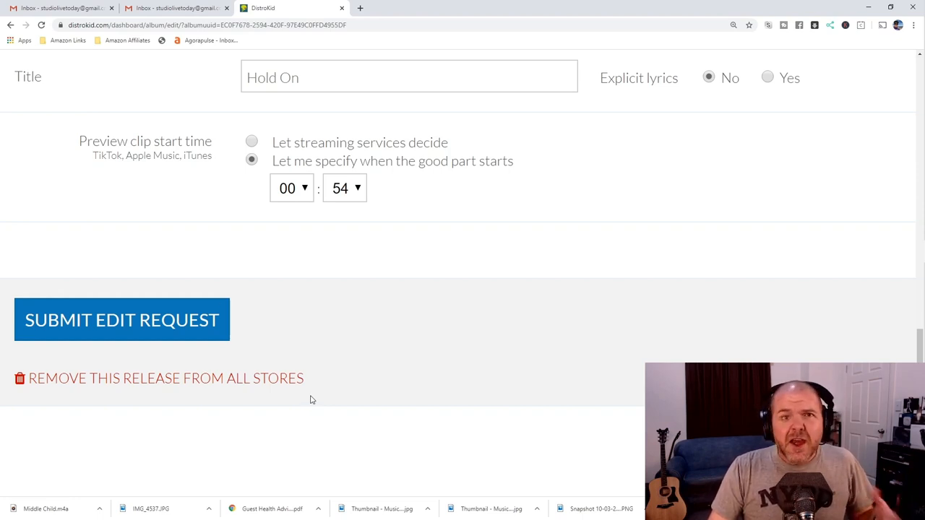
pyautogui.moveTo(312, 398)
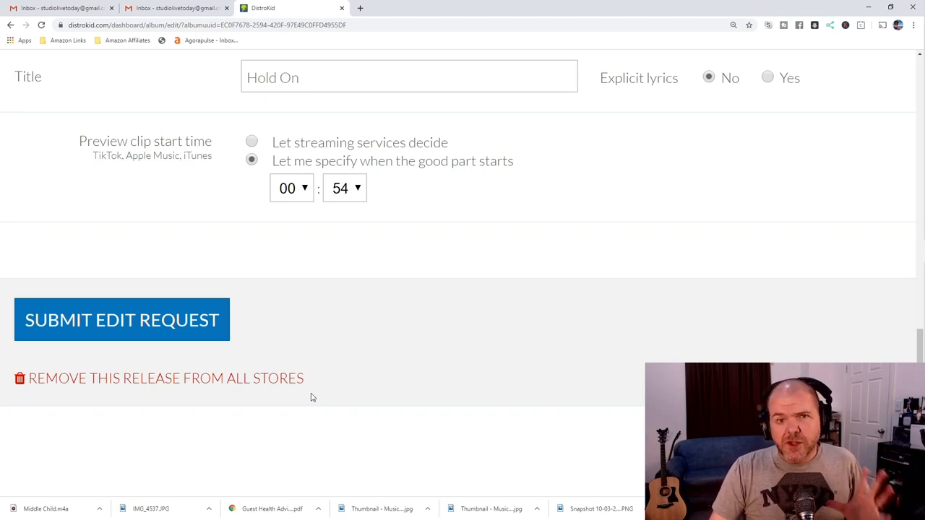
pyautogui.moveTo(312, 396)
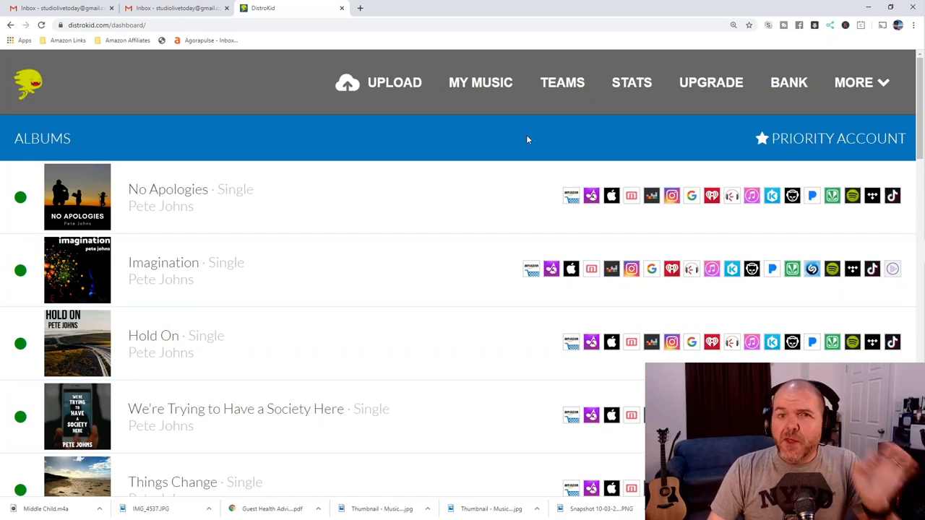
pyautogui.moveTo(500, 143)
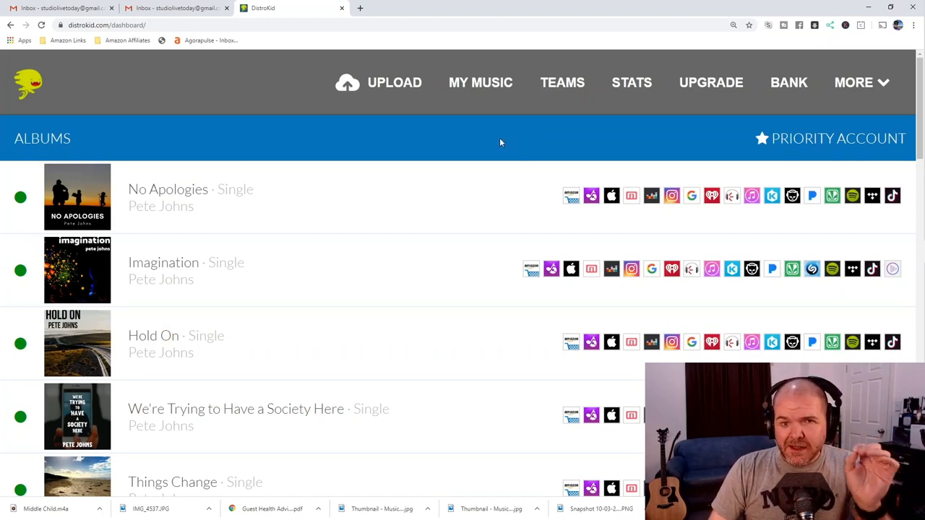
pyautogui.moveTo(433, 154)
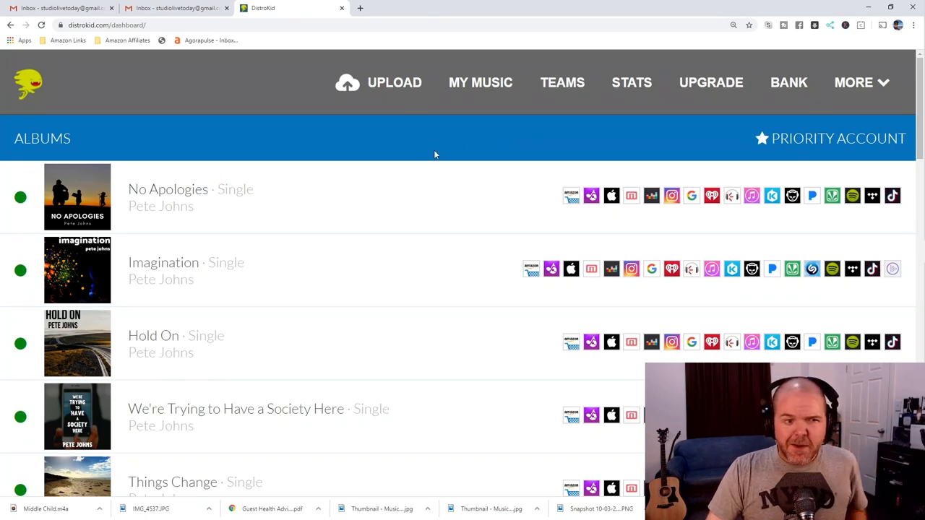
pyautogui.click(153, 335)
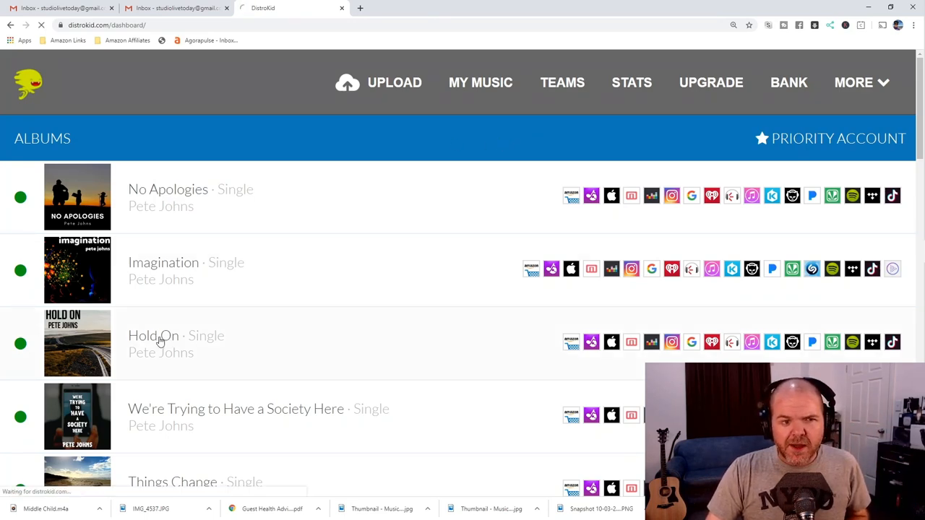
pyautogui.click(153, 336)
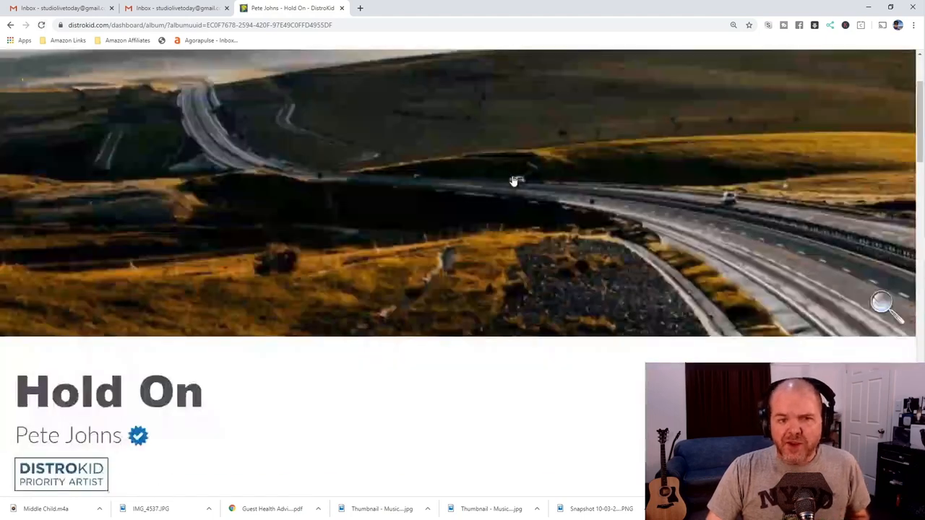
pyautogui.scroll(-3)
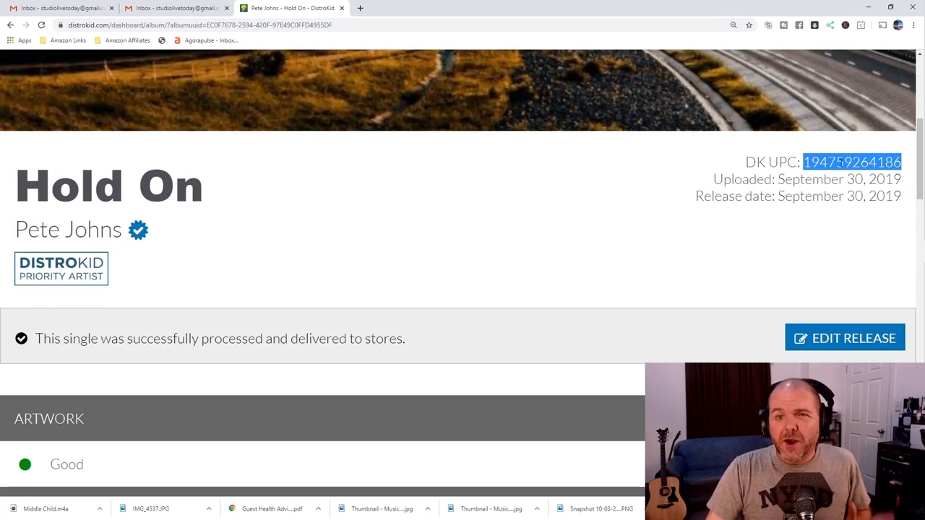
pyautogui.moveTo(616, 211)
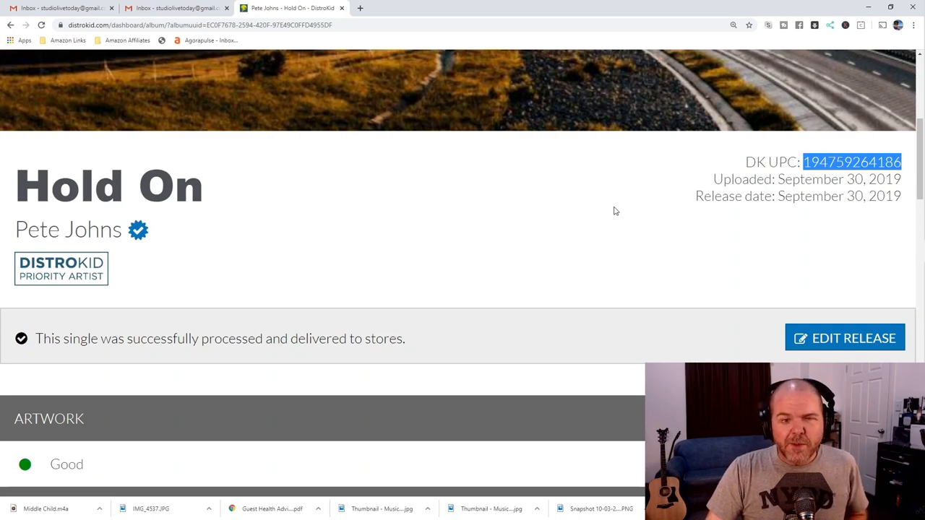
# - Scroll to the Songs section showing Hold On's ISRC QZHN61946957
pyautogui.scroll(-3)
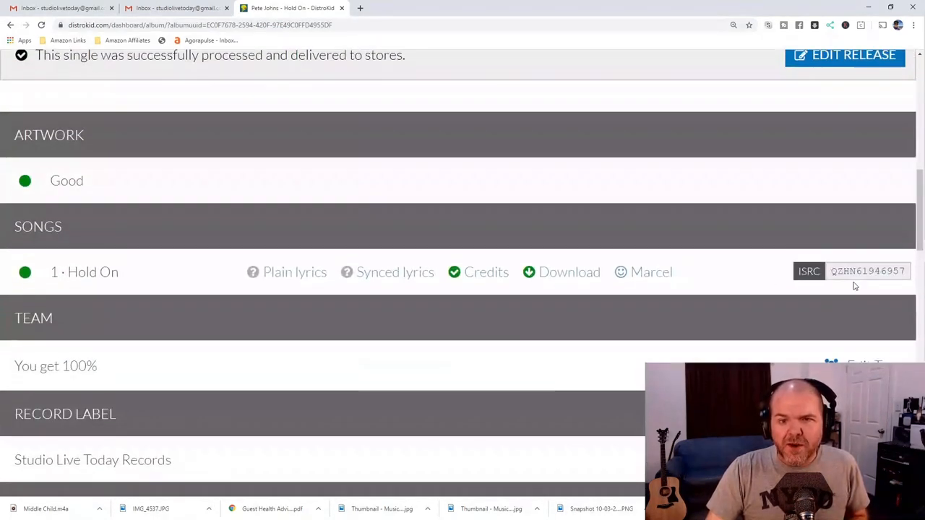
pyautogui.scroll(-3)
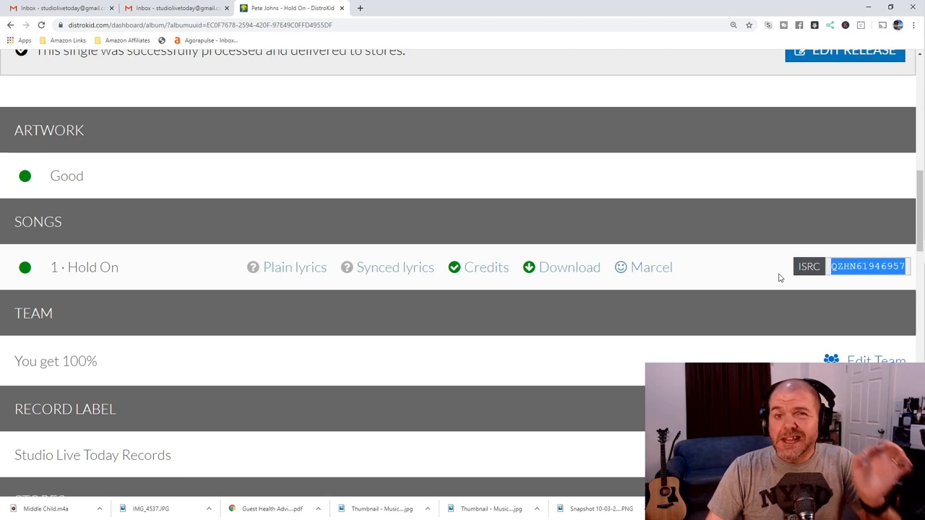
pyautogui.moveTo(728, 275)
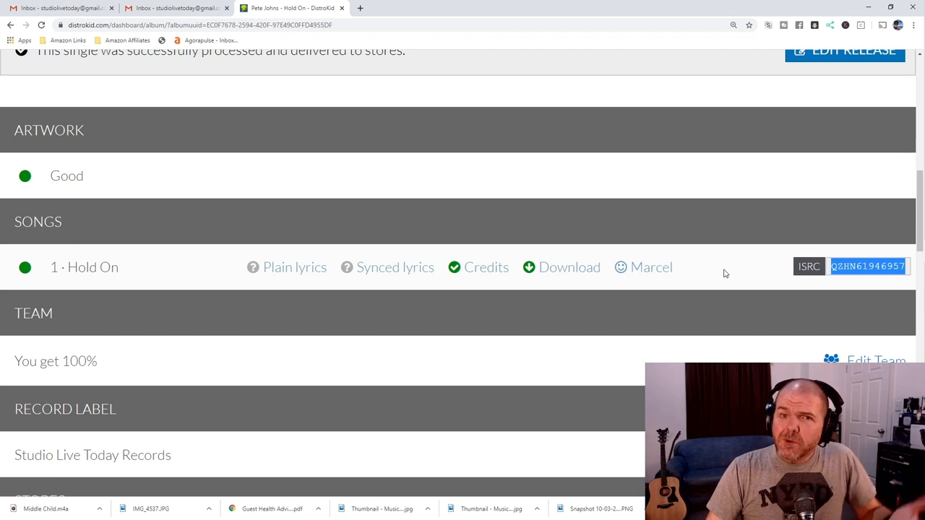
pyautogui.moveTo(763, 225)
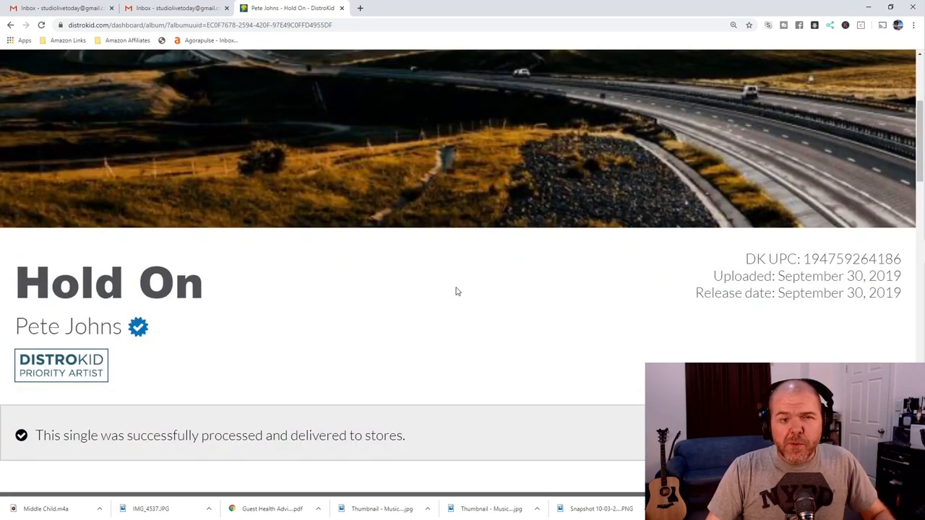
# - Reopen the Hold On edit form and scroll down to the submit and remove-from-all-stores options
pyautogui.scroll(-3)
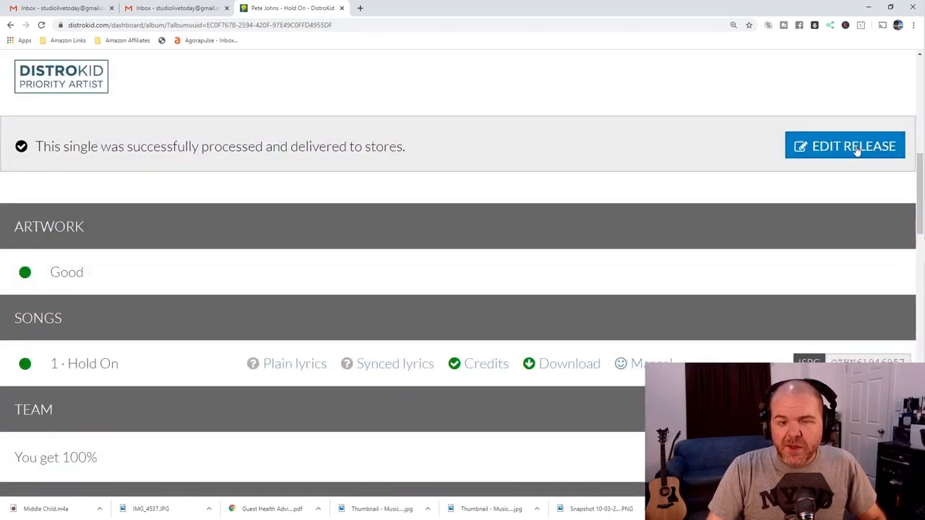
pyautogui.click(844, 146)
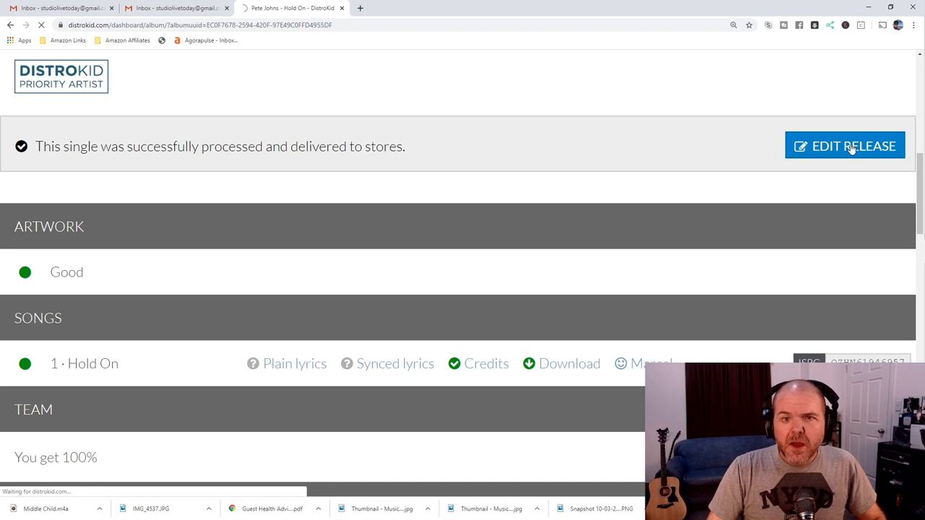
pyautogui.click(845, 144)
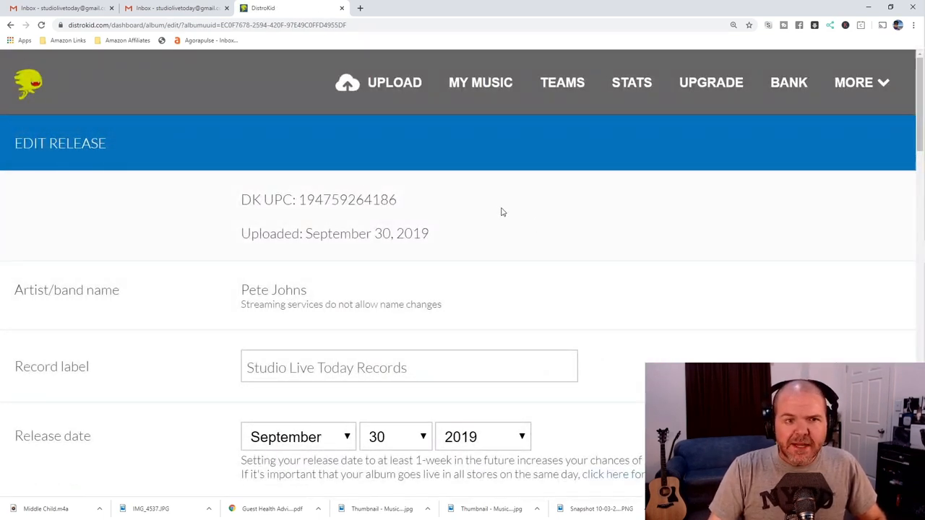
pyautogui.scroll(-3)
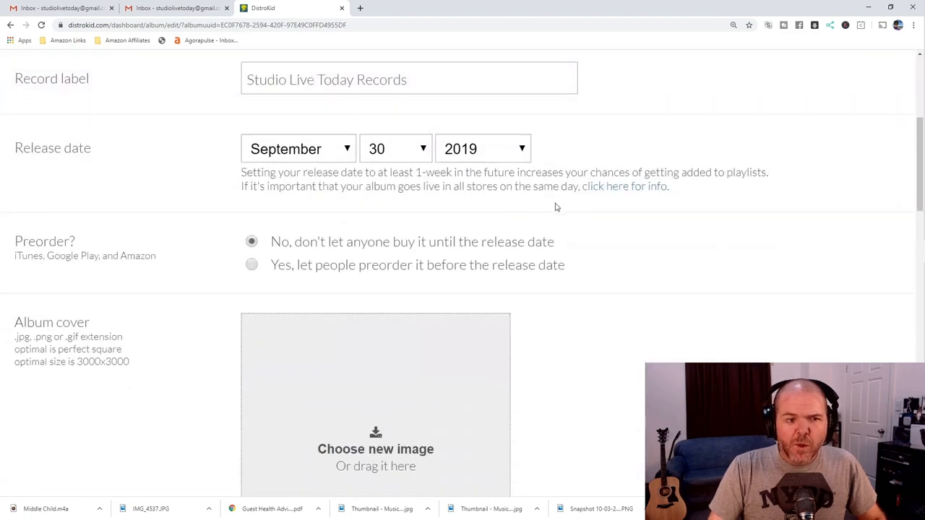
pyautogui.scroll(-3)
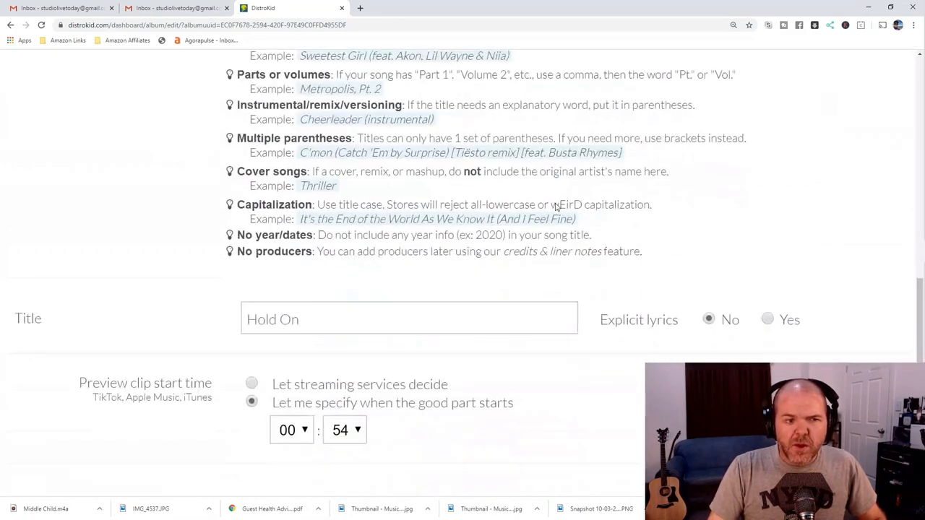
pyautogui.scroll(-3)
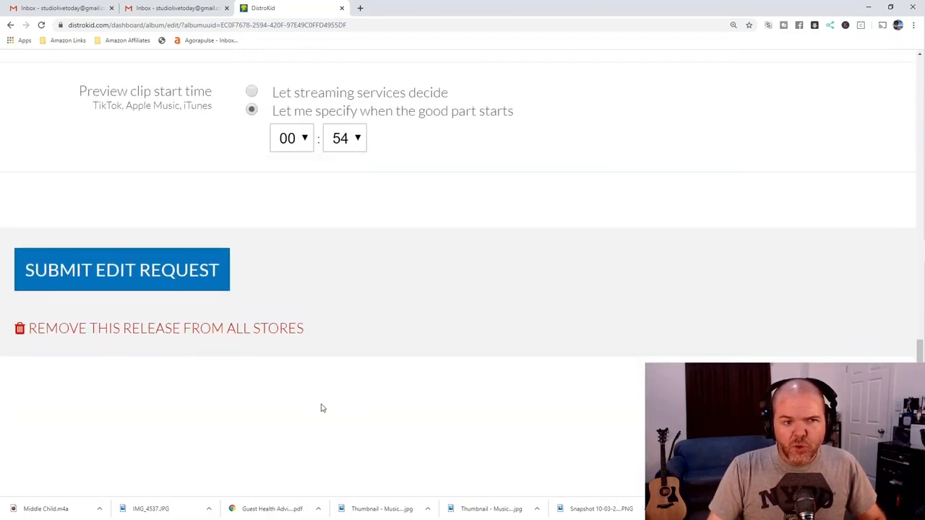
pyautogui.moveTo(203, 382)
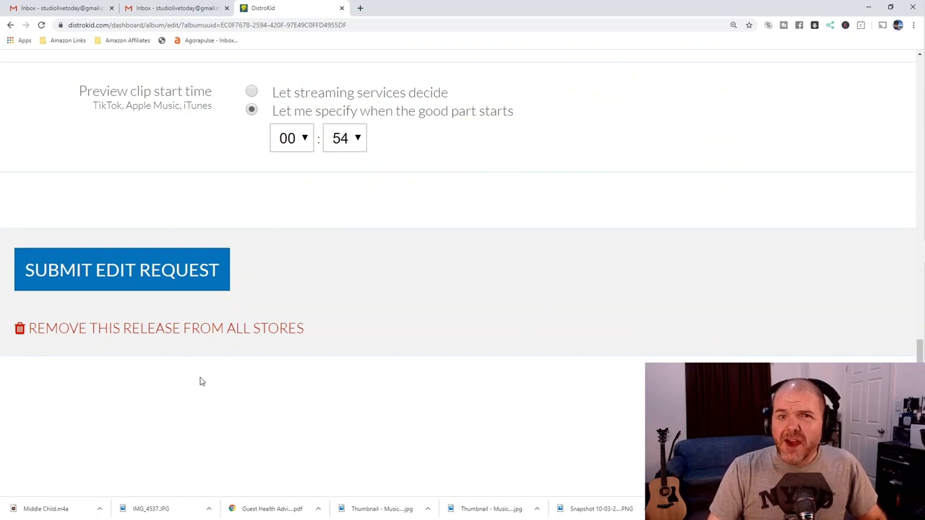
pyautogui.moveTo(201, 383)
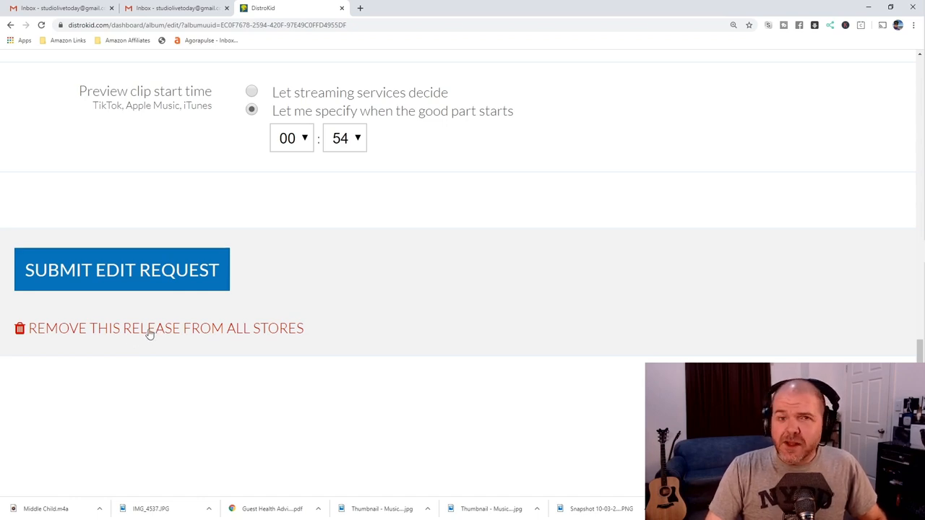
# - Request removing Hold On from all stores, raising the Are you sure? prompt
pyautogui.click(150, 328)
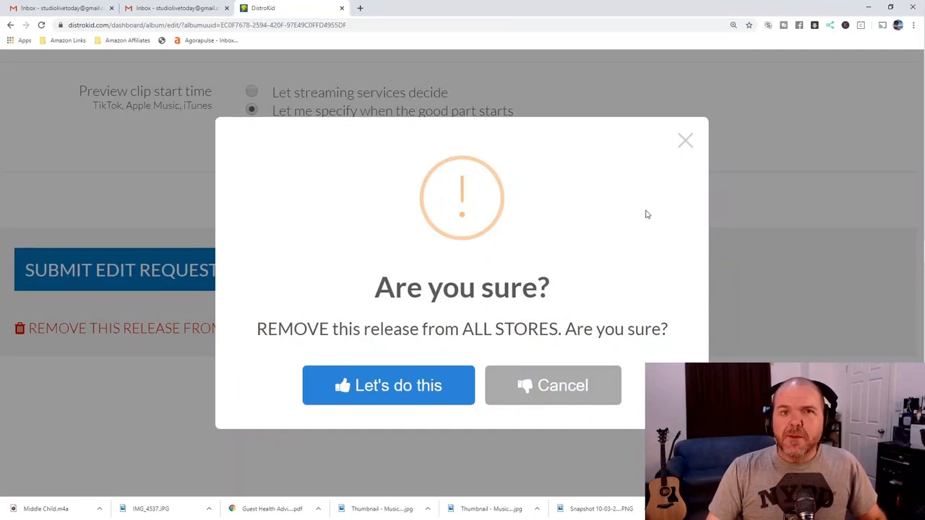
pyautogui.moveTo(538, 208)
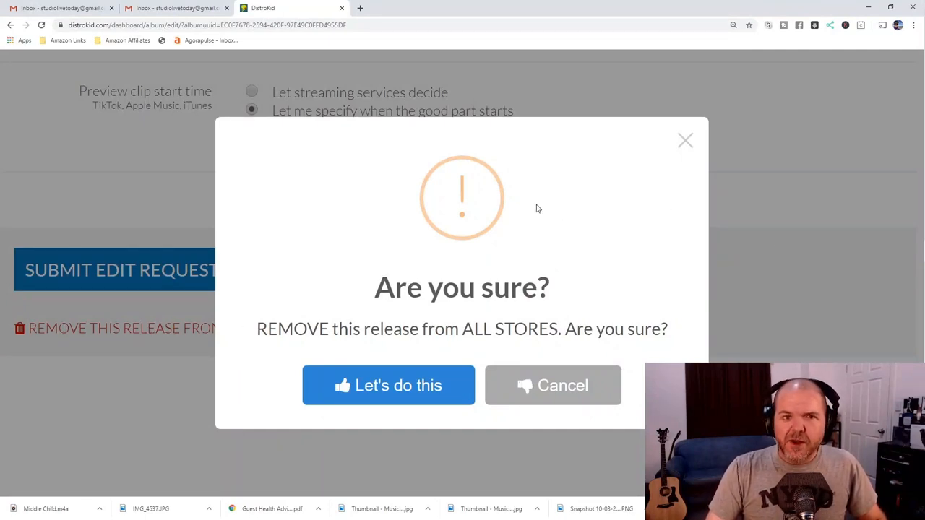
pyautogui.moveTo(524, 226)
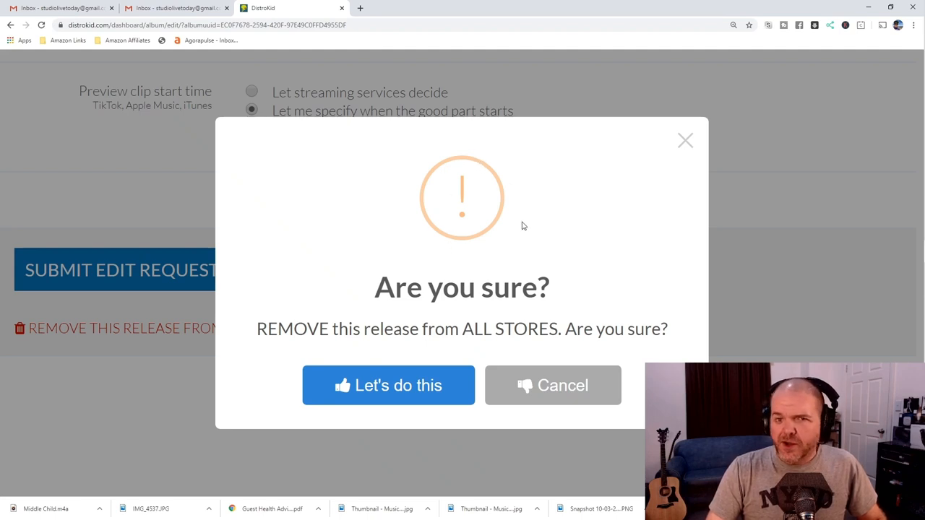
pyautogui.moveTo(518, 222)
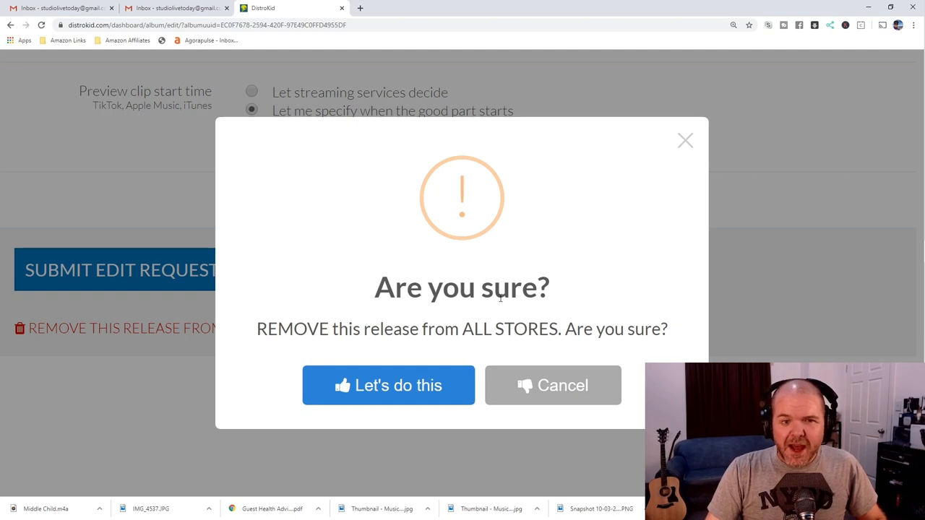
pyautogui.moveTo(517, 331)
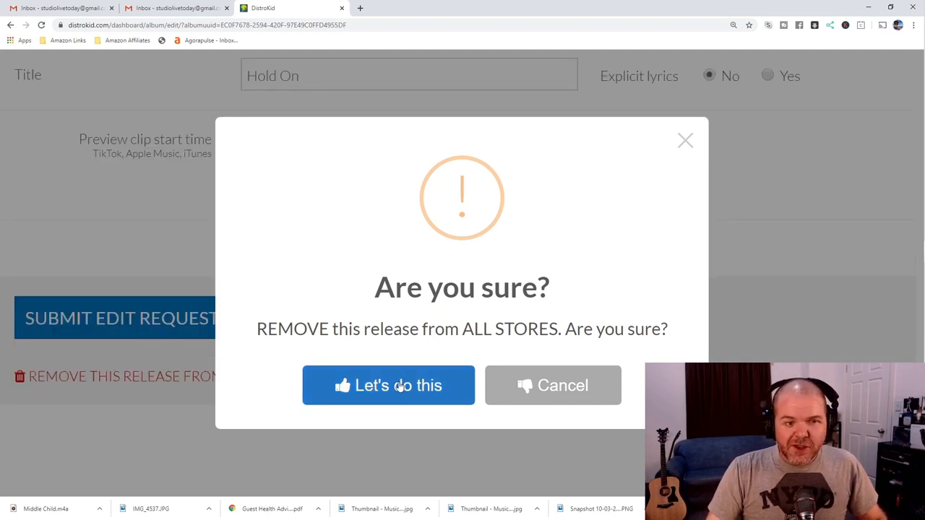
# - Confirm with 'Let's do this' so Hold On is deleted from all stores
pyautogui.click(388, 384)
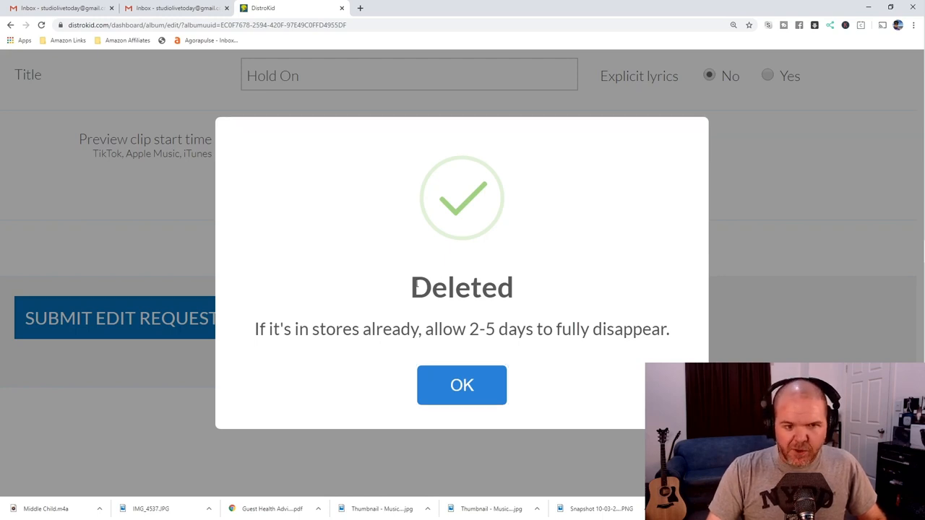
pyautogui.moveTo(545, 403)
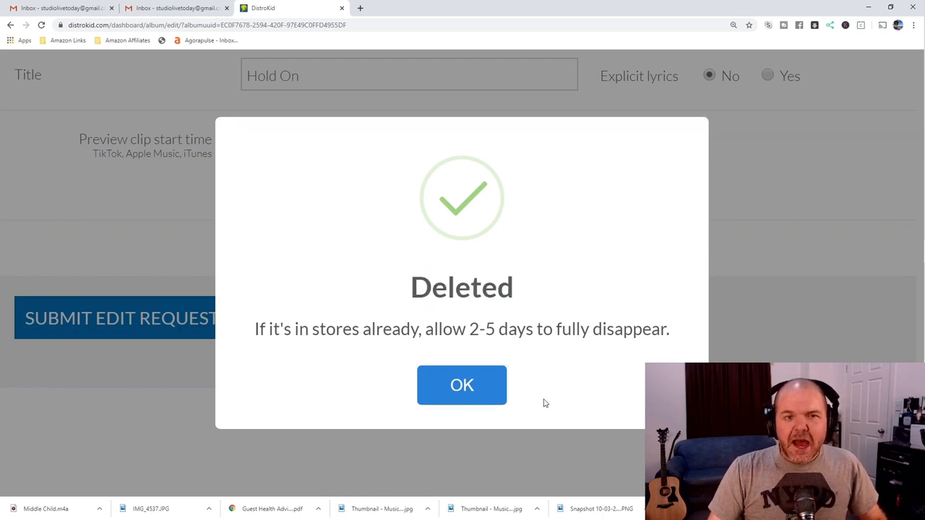
# - Acknowledge the Deleted notice and check the Albums dashboard no longer lists Hold On
pyautogui.click(463, 384)
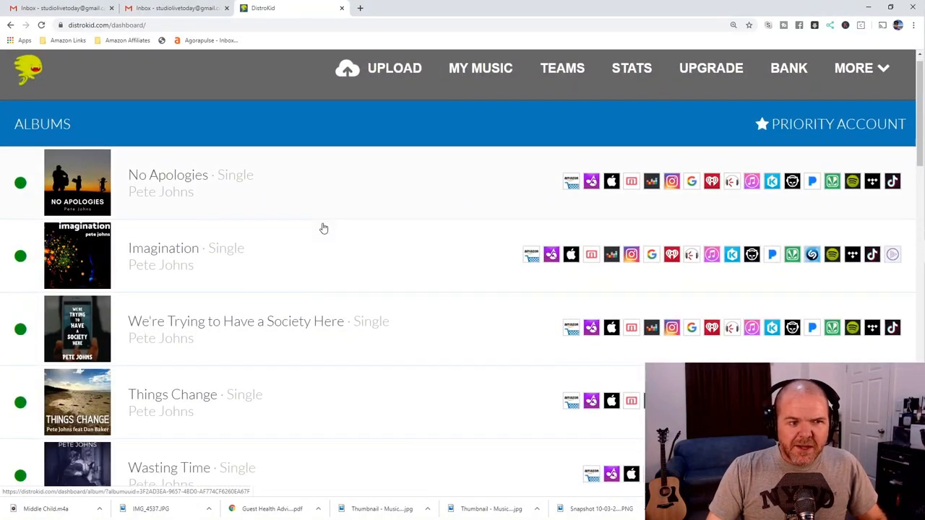
pyautogui.scroll(-3)
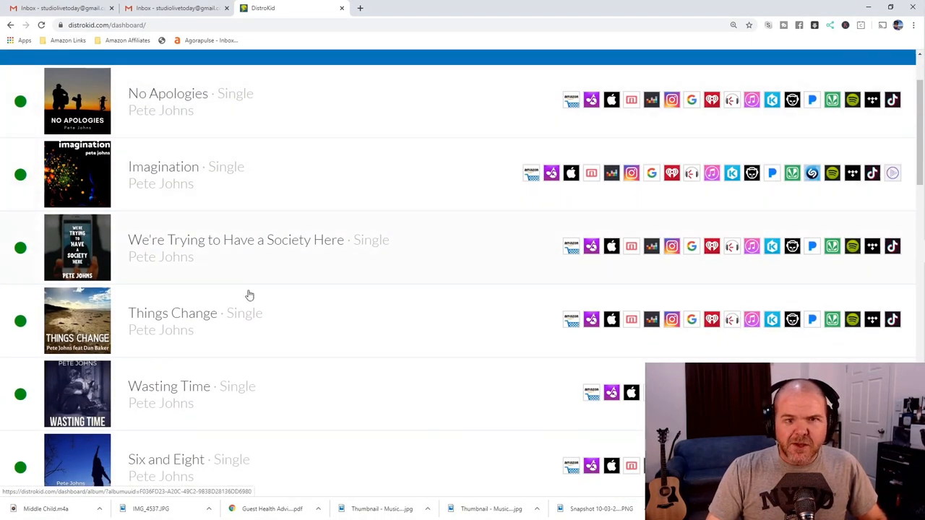
pyautogui.scroll(-3)
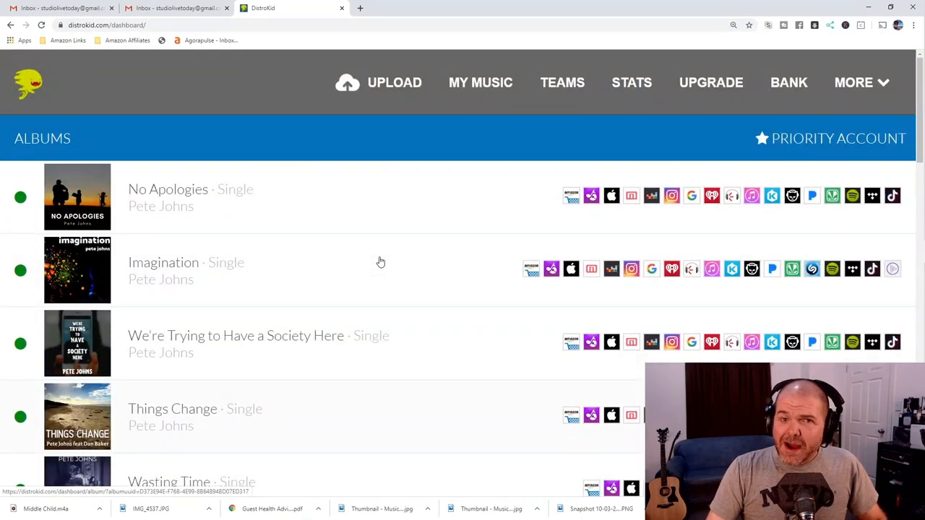
pyautogui.moveTo(394, 244)
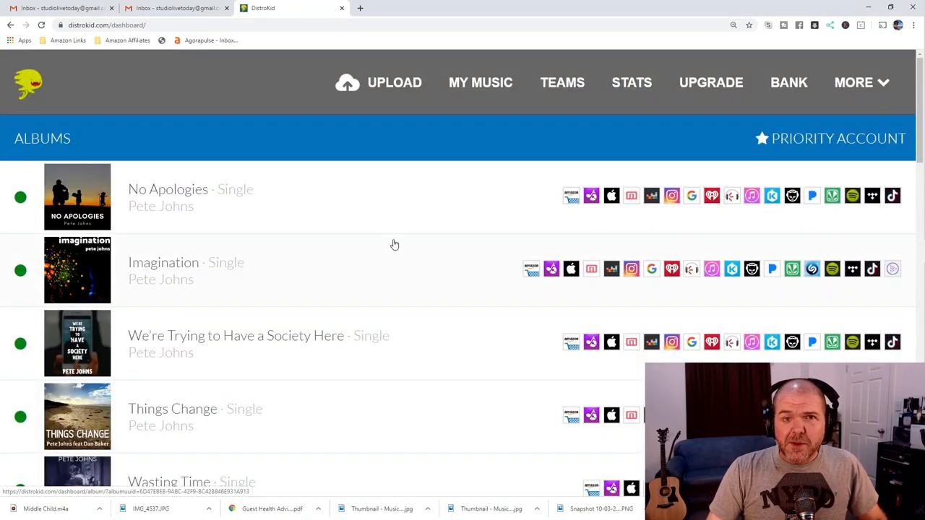
pyautogui.moveTo(396, 219)
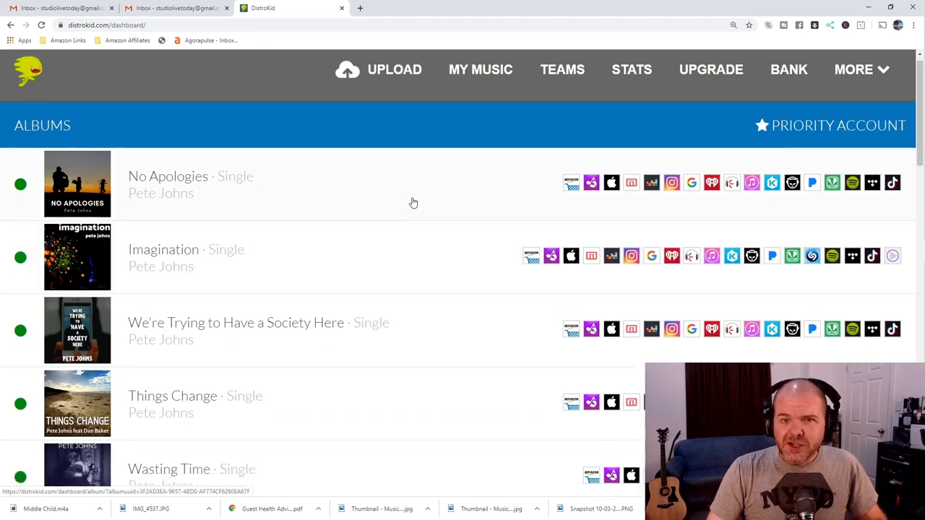
pyautogui.scroll(-3)
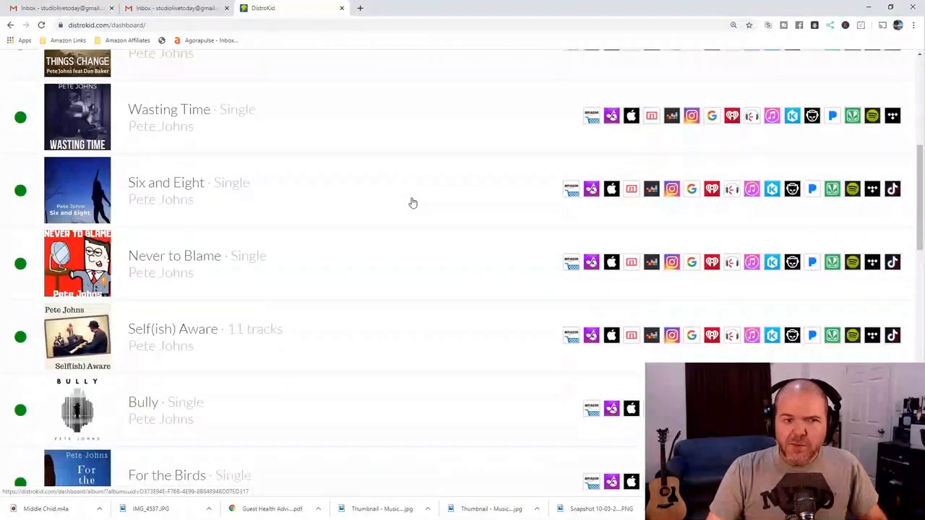
pyautogui.scroll(-3)
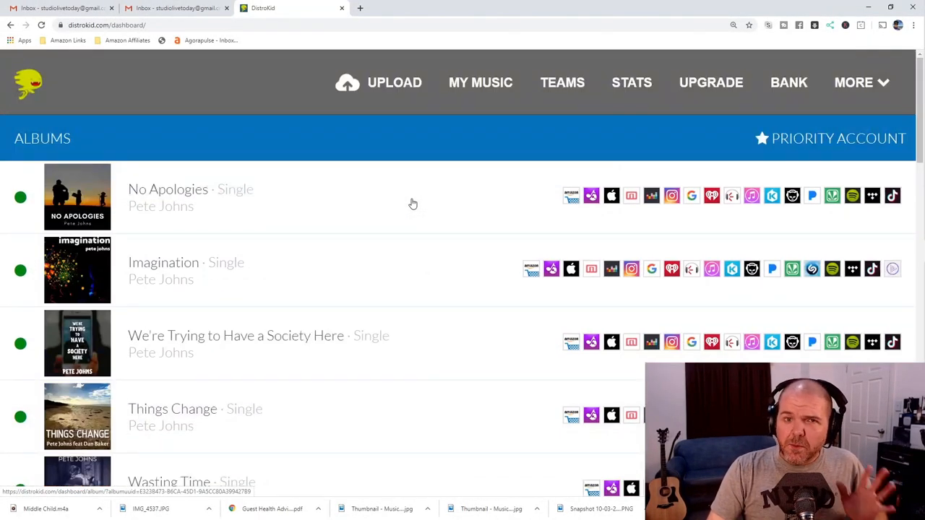
pyautogui.moveTo(456, 216)
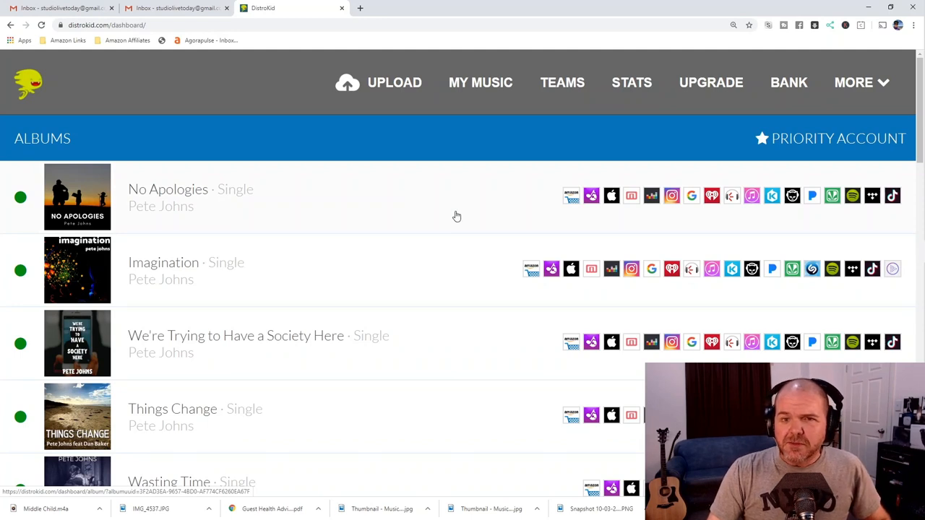
pyautogui.moveTo(440, 211)
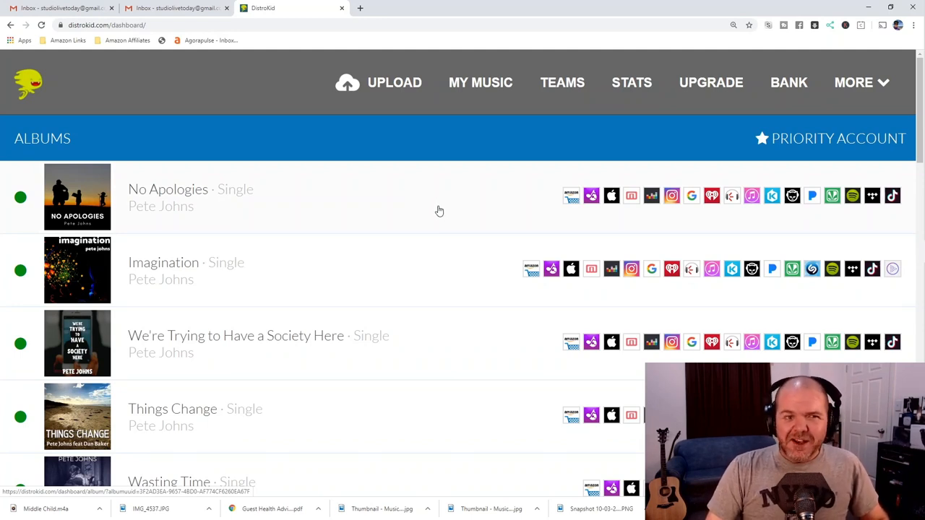
pyautogui.moveTo(411, 222)
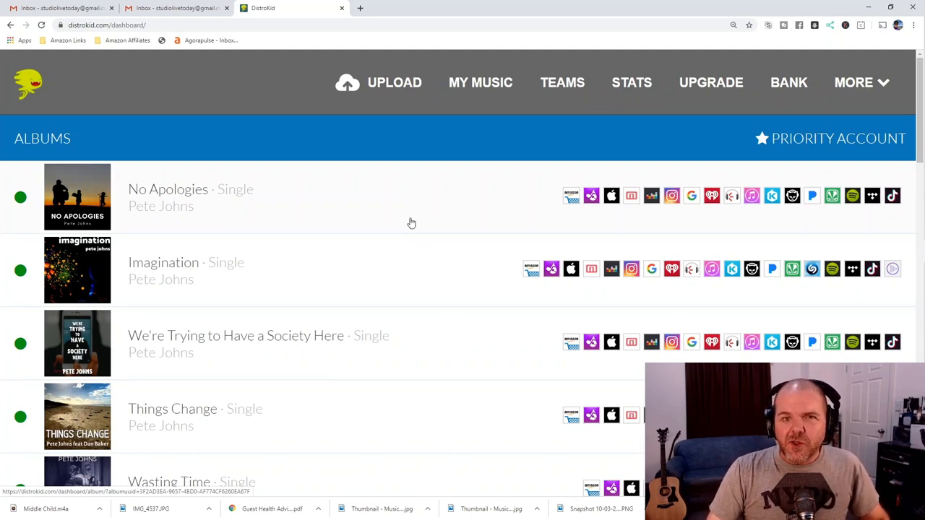
pyautogui.moveTo(442, 212)
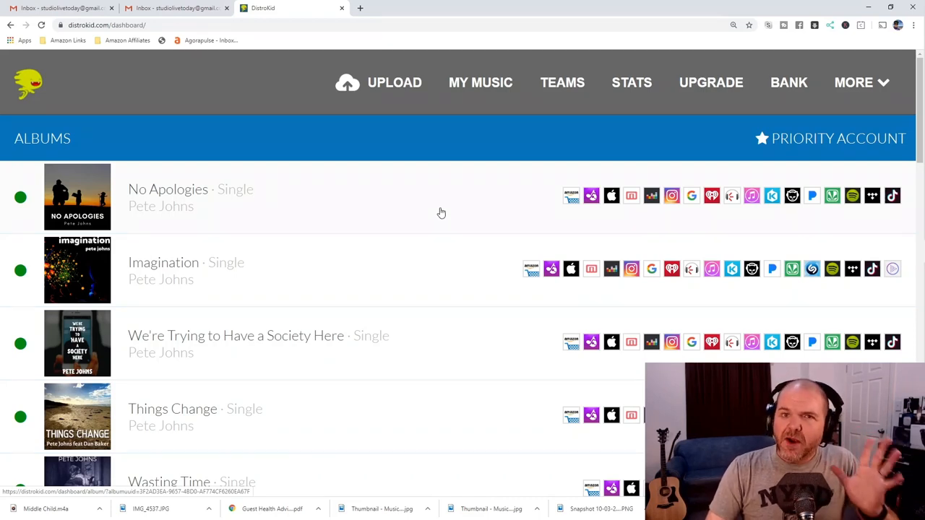
pyautogui.moveTo(448, 208)
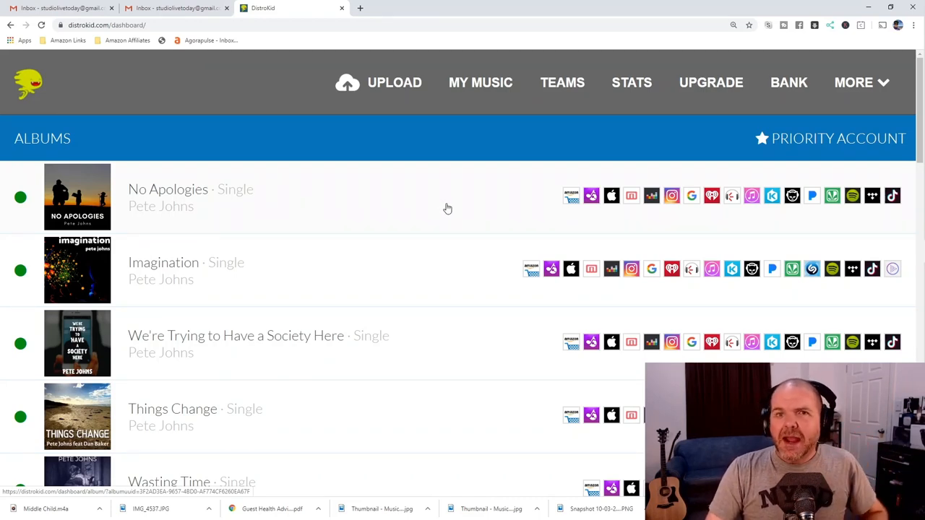